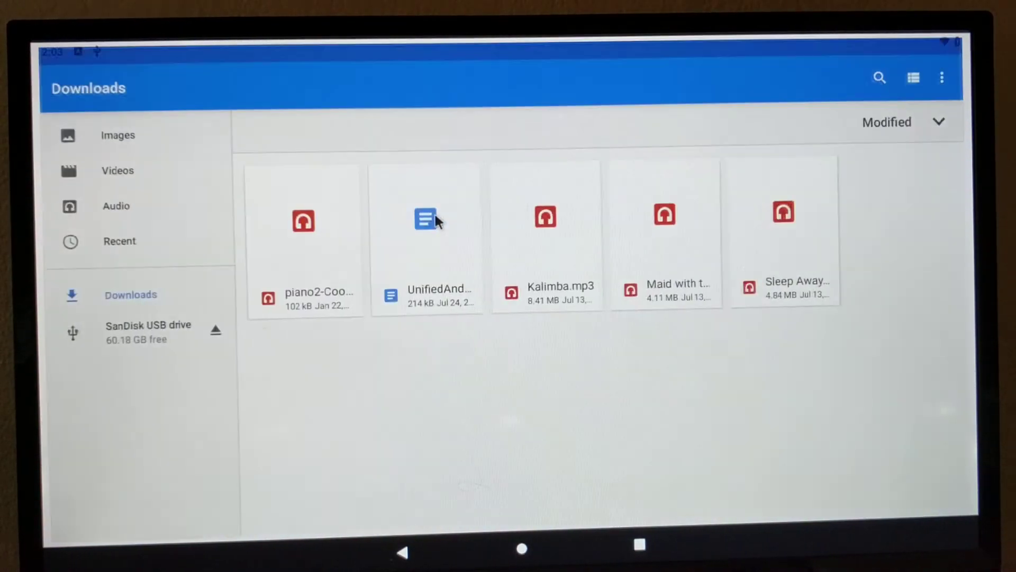
# Browse into the SanDisk USB drive listing its folders, two APK installers and a zip.
pyautogui.click(130, 331)
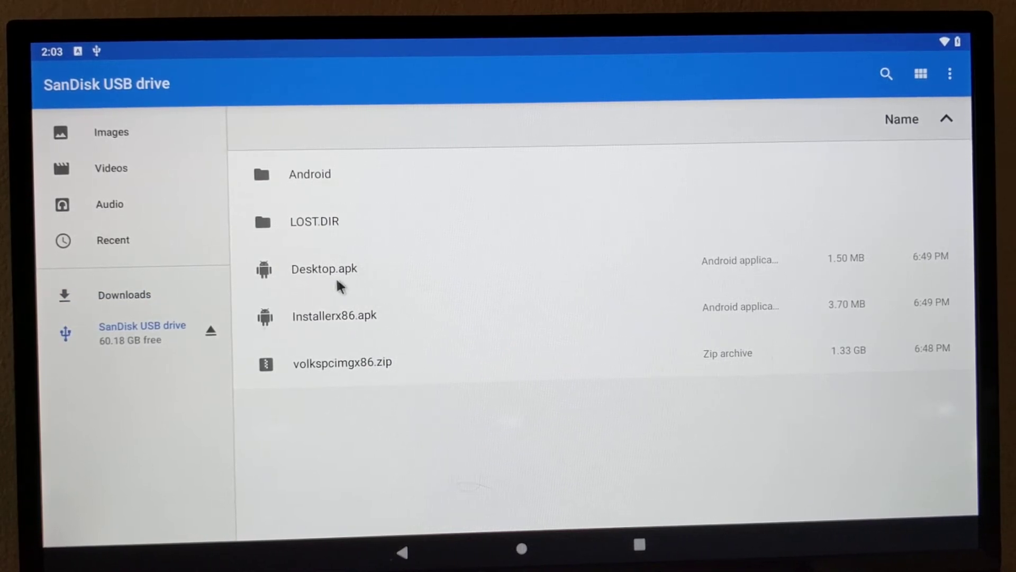
pyautogui.moveTo(284, 262)
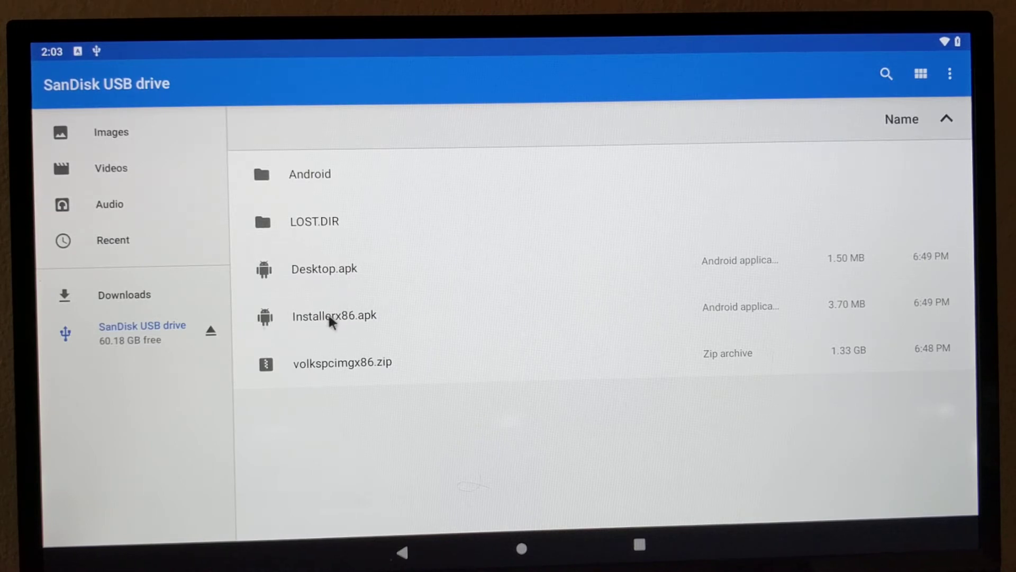
pyautogui.moveTo(355, 331)
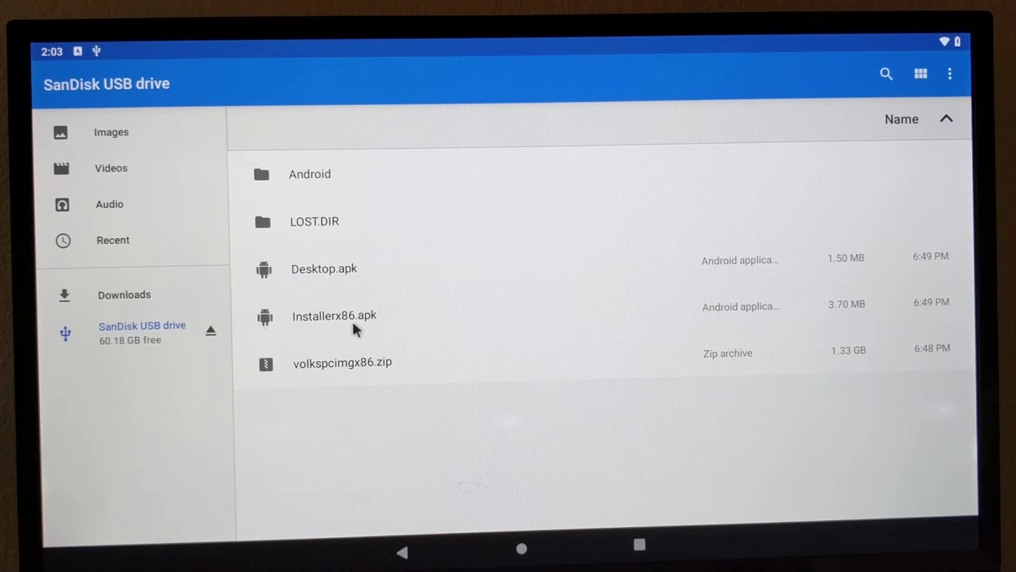
pyautogui.moveTo(392, 331)
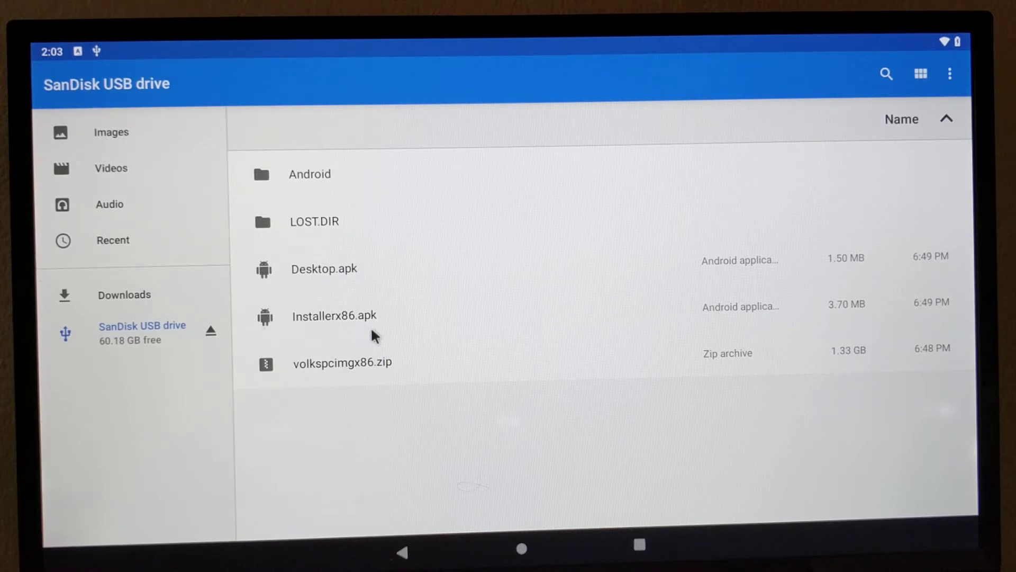
pyautogui.moveTo(413, 290)
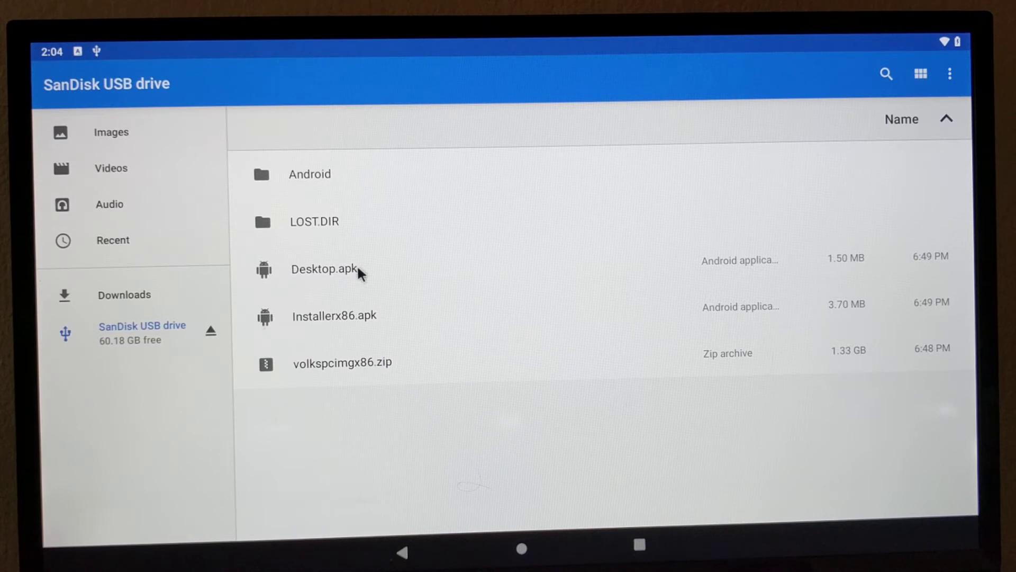
pyautogui.moveTo(402, 402)
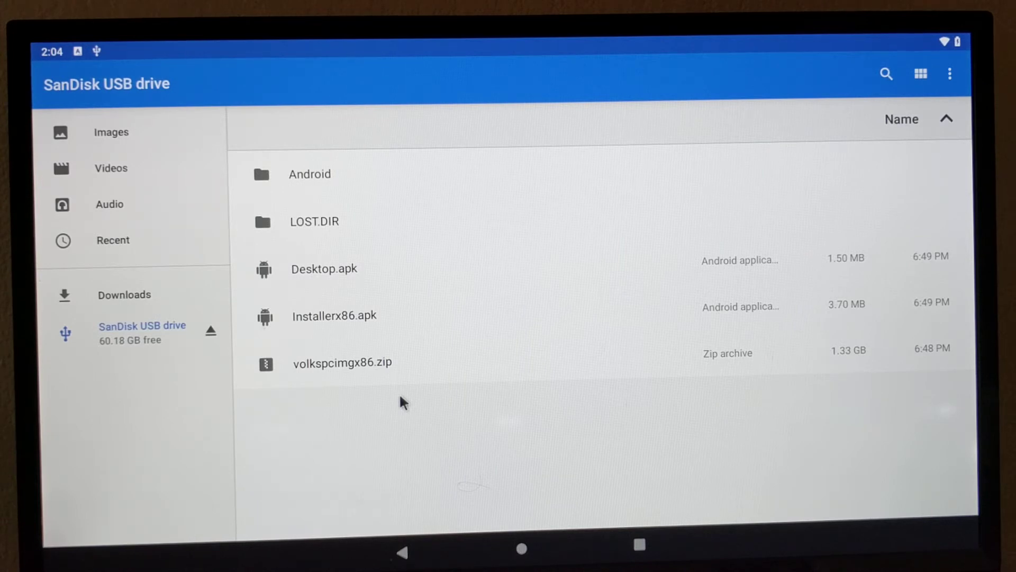
pyautogui.moveTo(420, 361)
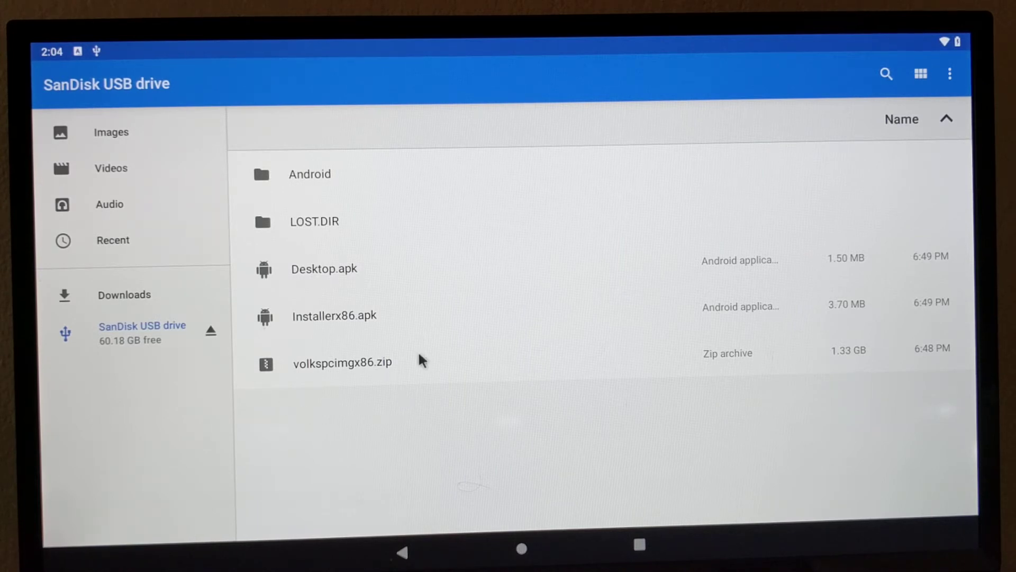
pyautogui.moveTo(394, 384)
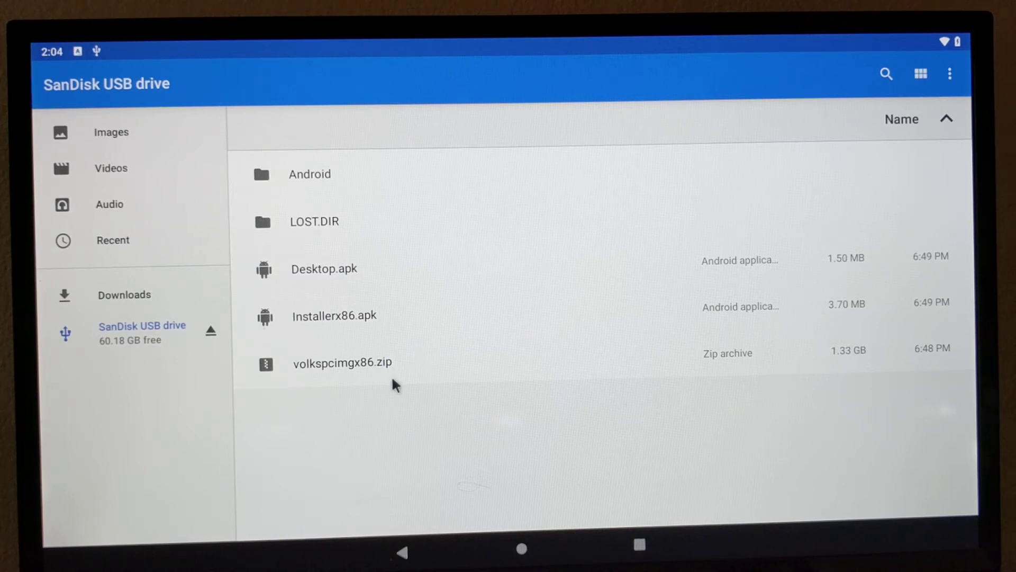
pyautogui.moveTo(369, 387)
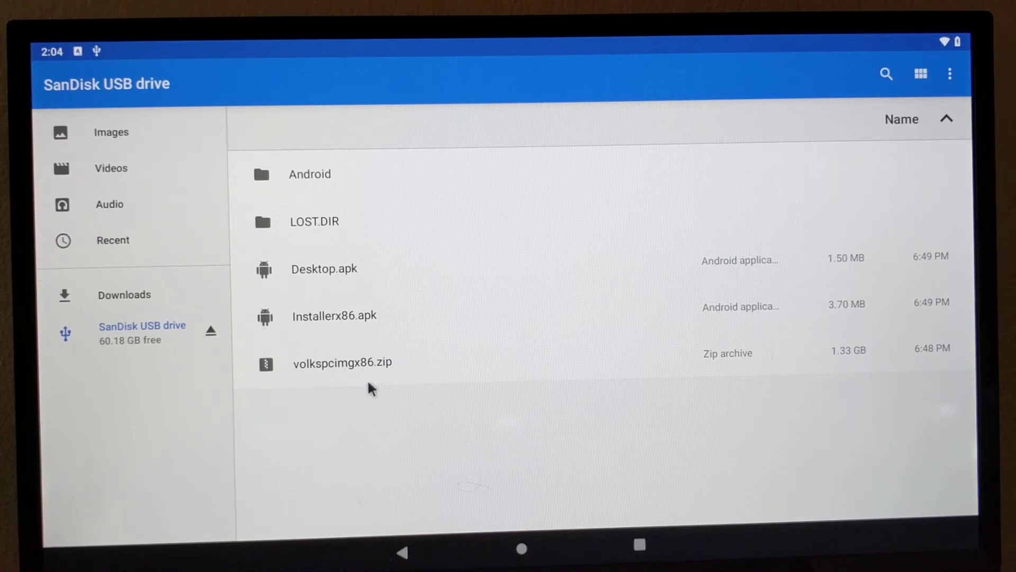
pyautogui.moveTo(374, 283)
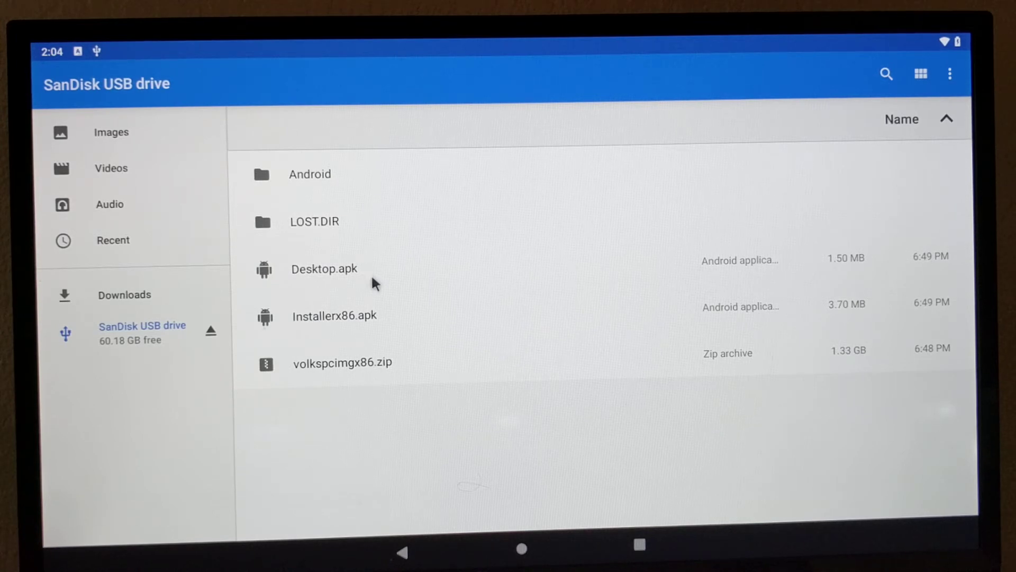
# Install Desktop.apk through the unknown-apps warning and return to the drive's files.
pyautogui.click(324, 268)
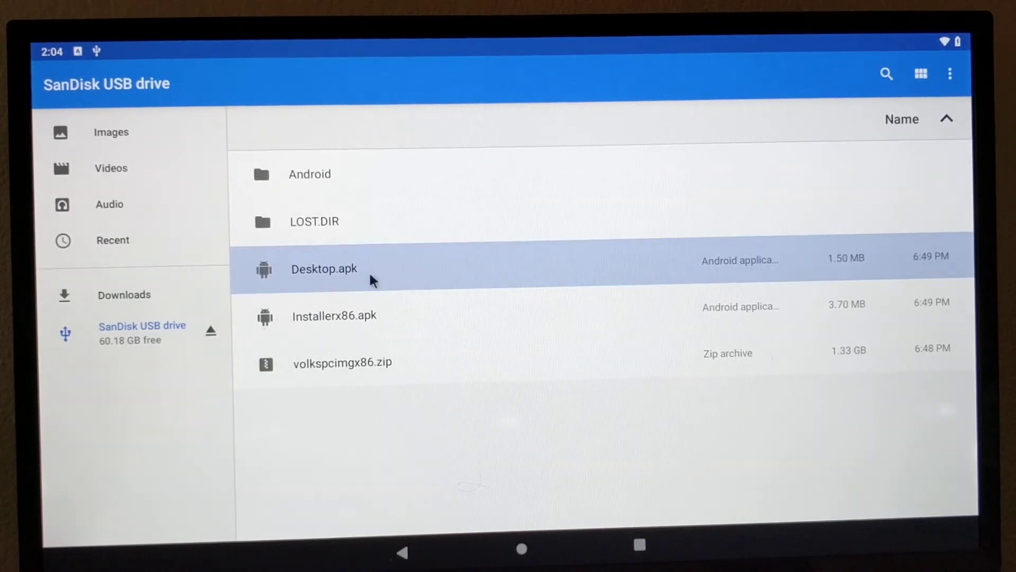
pyautogui.click(324, 268)
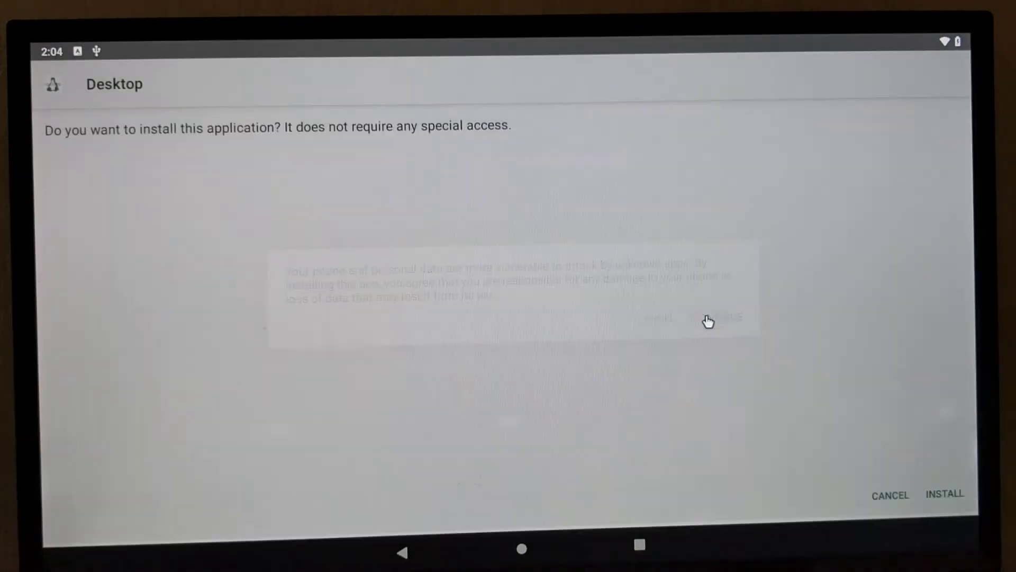
pyautogui.click(945, 494)
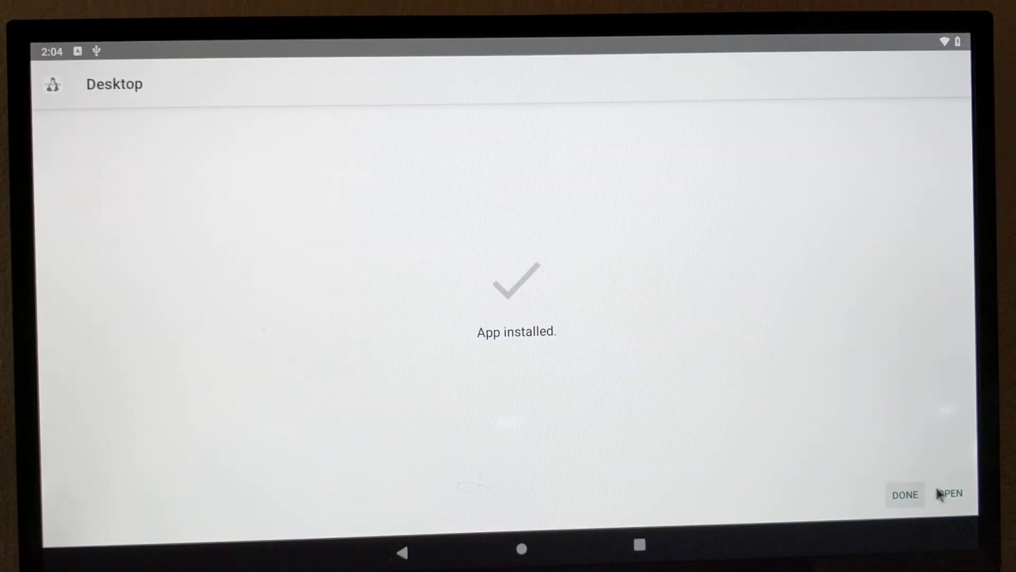
pyautogui.click(905, 495)
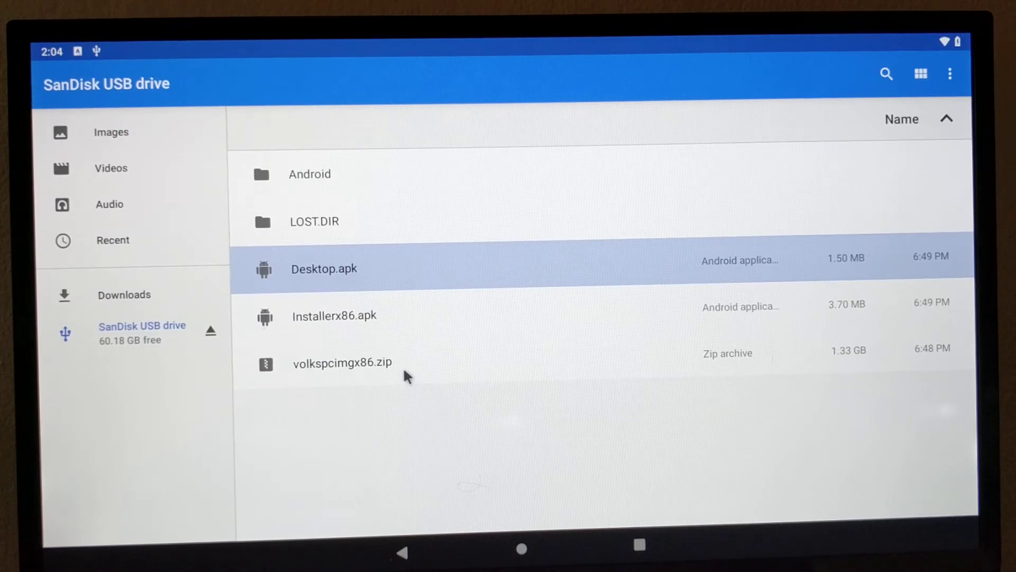
pyautogui.moveTo(317, 321)
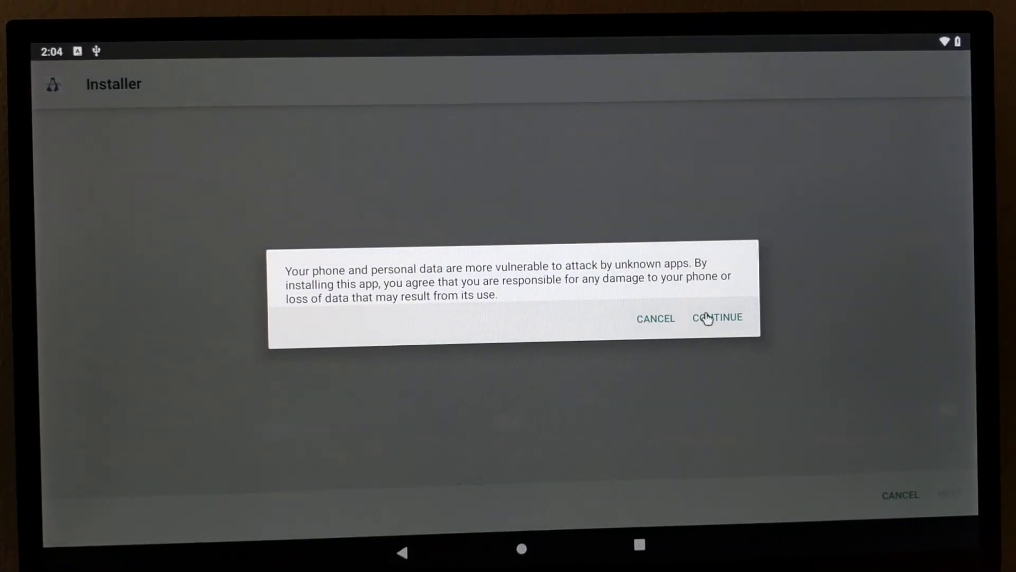
# Install Installerx86.apk, accepting the unknown-apps warning.
pyautogui.click(717, 318)
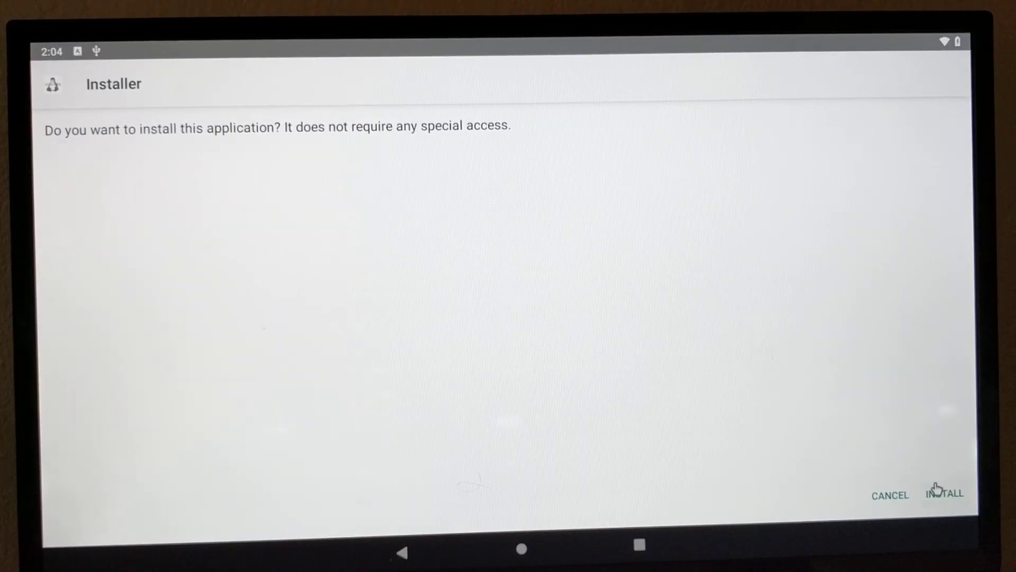
pyautogui.click(943, 494)
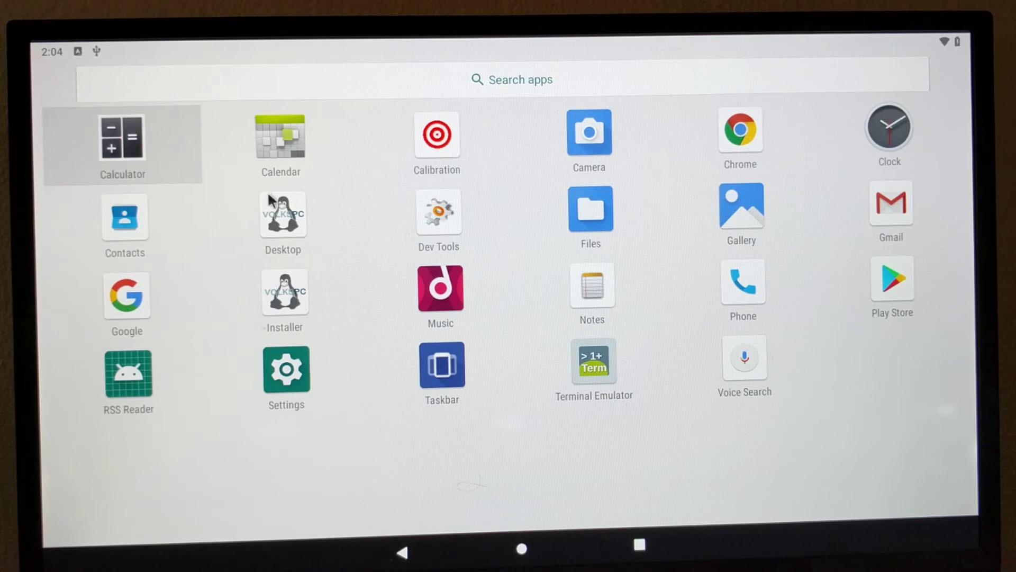
pyautogui.moveTo(302, 252)
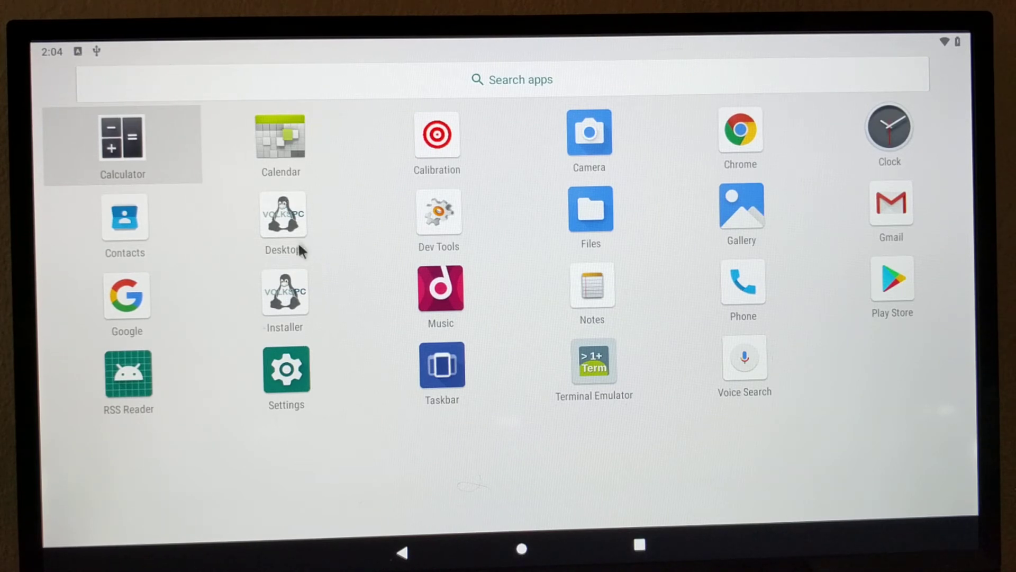
pyautogui.moveTo(285, 304)
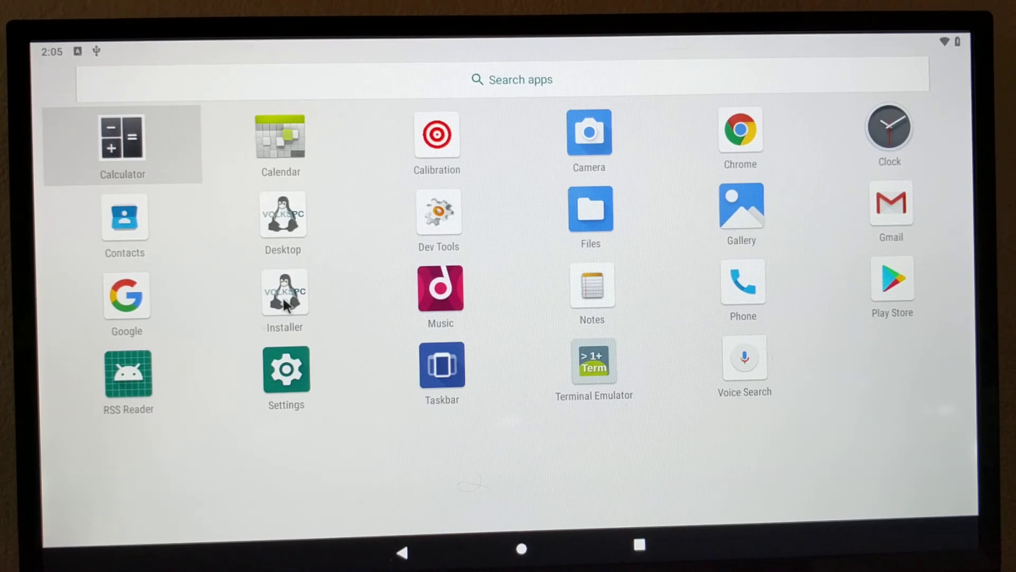
# Launch VolksPC Installer and allow it access to device photos, media and files.
pyautogui.click(284, 292)
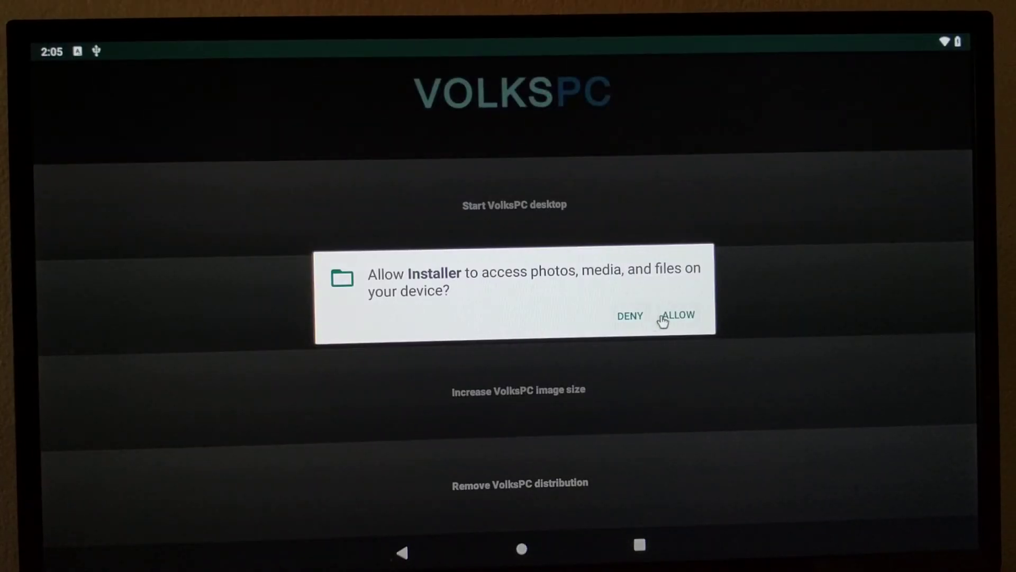
pyautogui.click(677, 315)
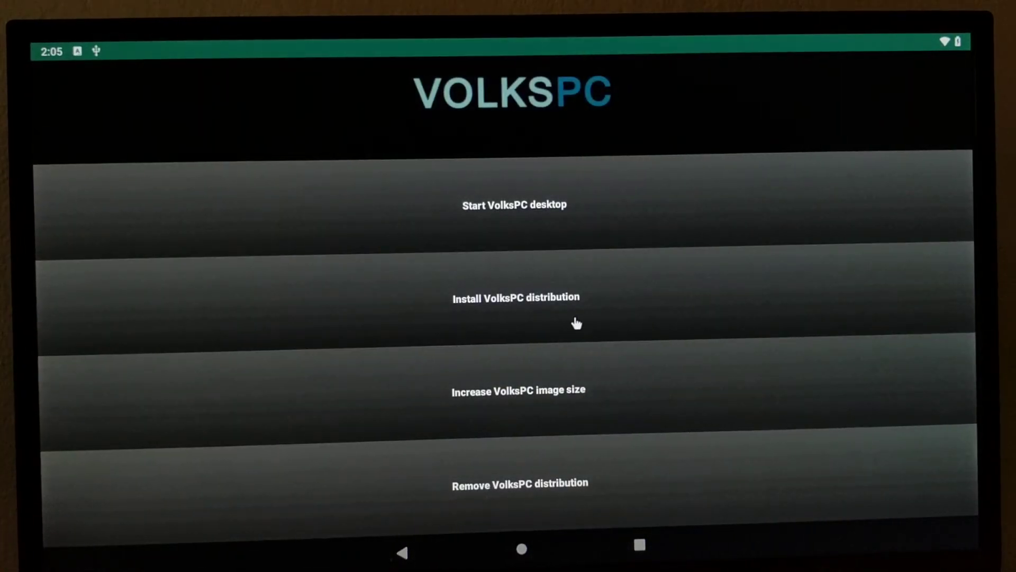
pyautogui.moveTo(525, 314)
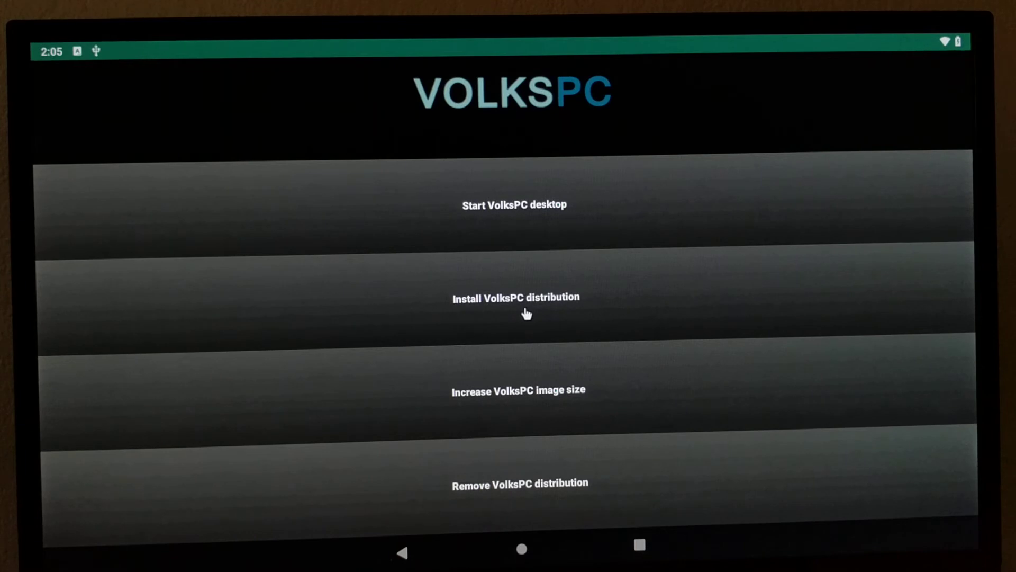
pyautogui.moveTo(518, 310)
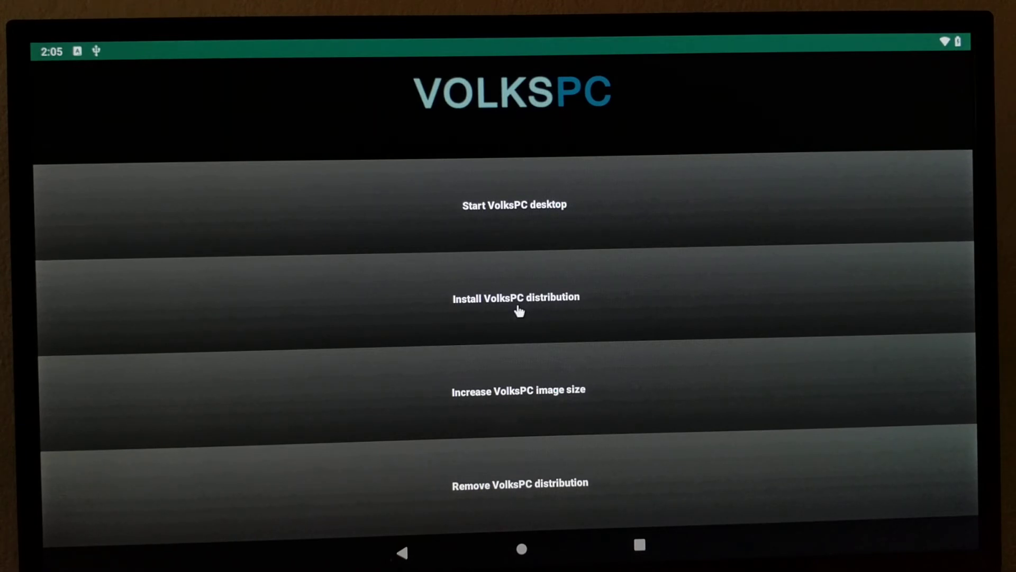
# Run 'Install VolksPC distribution' until the installation-complete message appears.
pyautogui.click(515, 298)
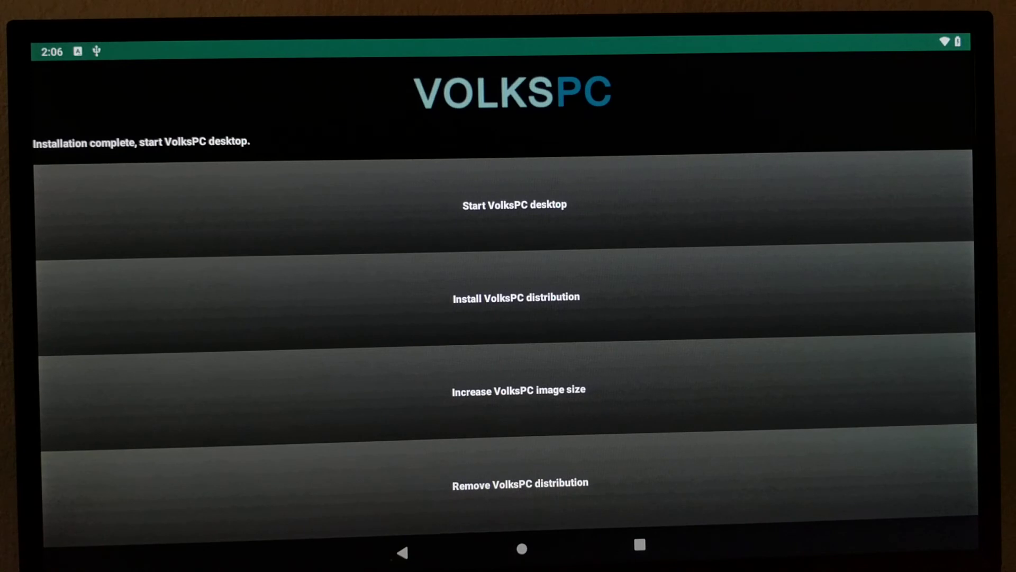
pyautogui.moveTo(307, 90)
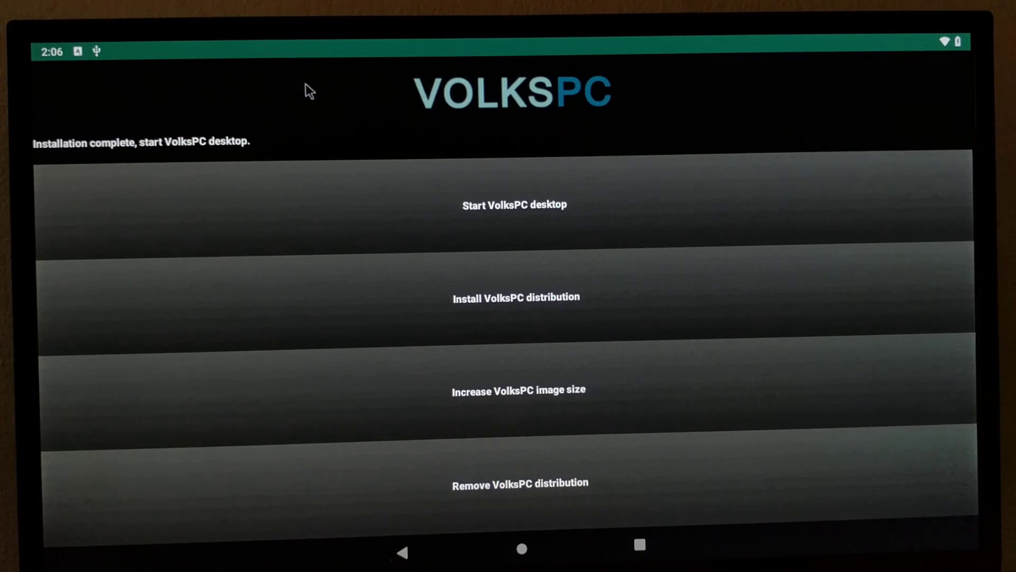
# Start the VolksPC desktop, granting superuser access with 'Remember choice forever'.
pyautogui.click(515, 204)
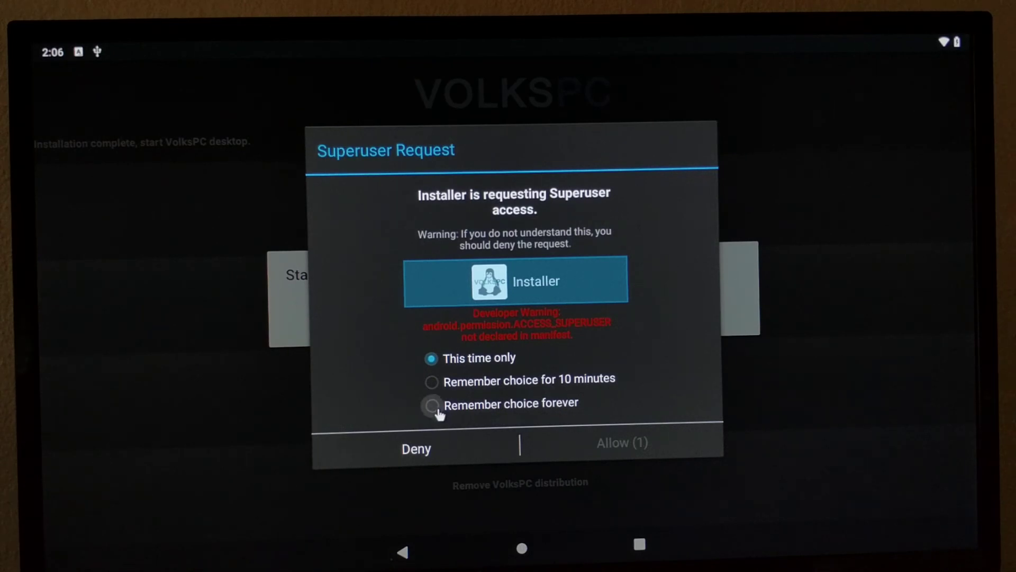
pyautogui.click(432, 403)
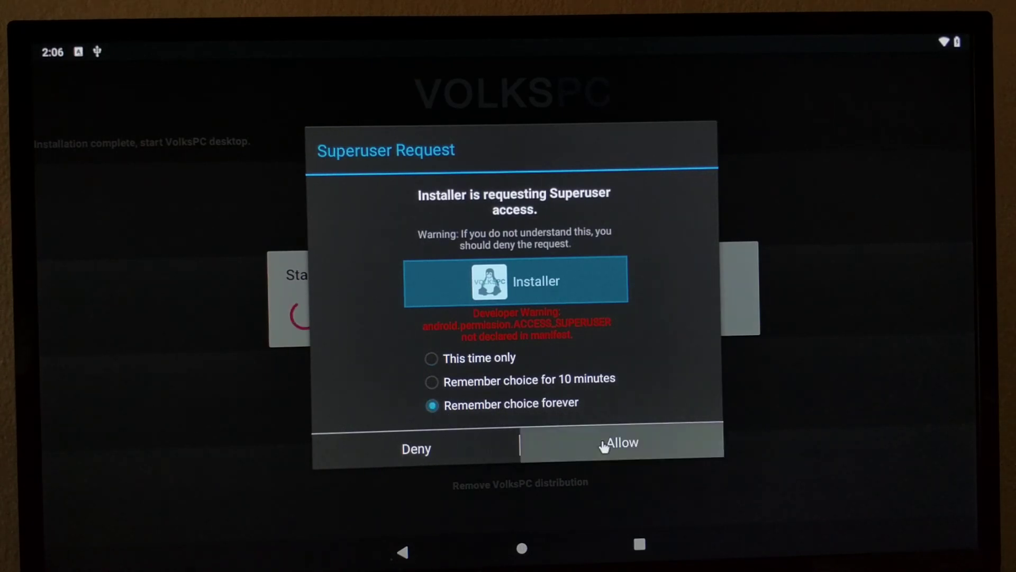
pyautogui.click(622, 442)
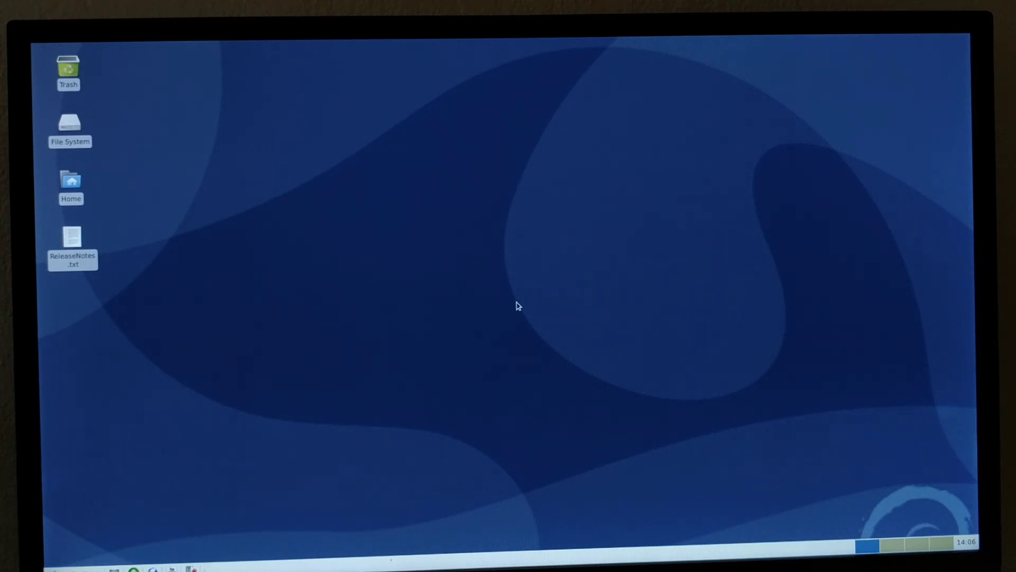
pyautogui.moveTo(754, 231)
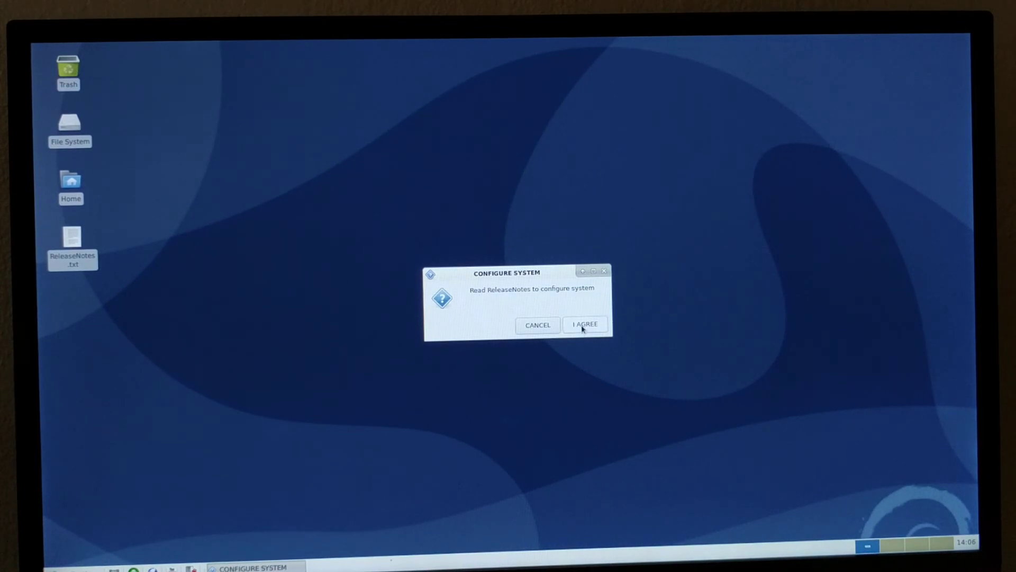
# Agree to the CONFIGURE SYSTEM prompt so ReleaseNotes.txt opens in Mousepad.
pyautogui.click(584, 325)
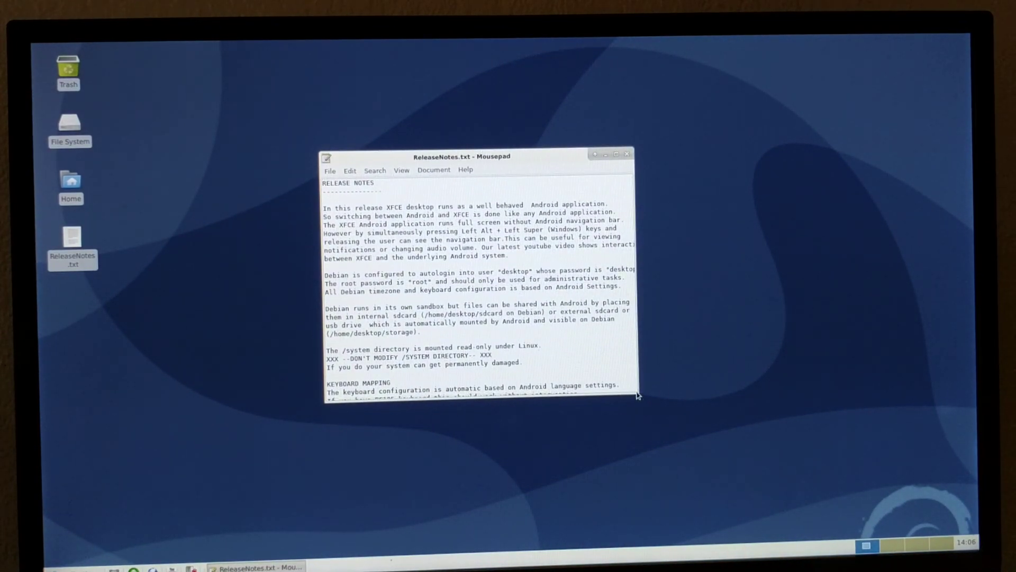
# Enlarge the ReleaseNotes.txt window to read more, then close Mousepad.
pyautogui.moveTo(638, 395); pyautogui.dragTo(713, 442)
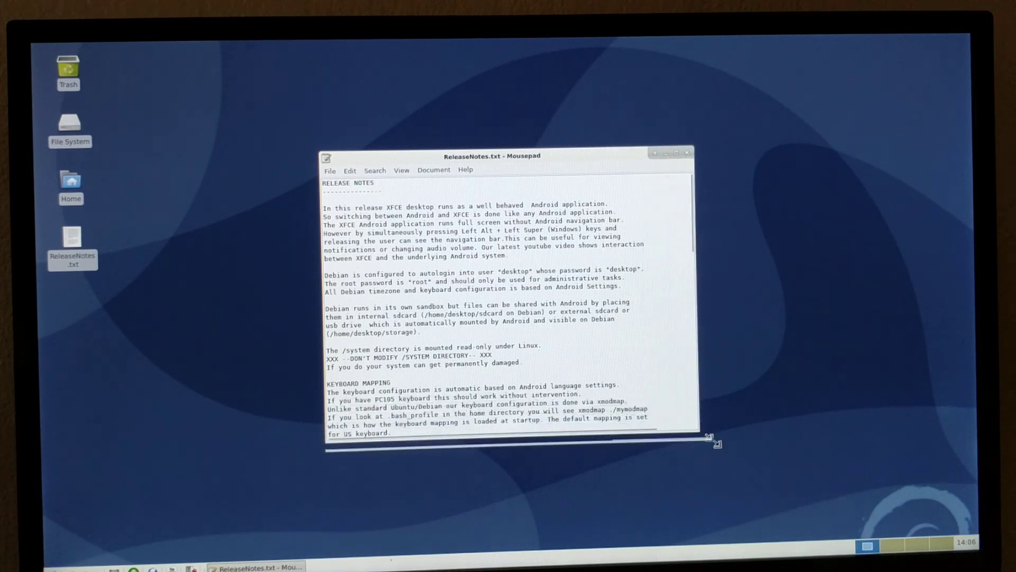
pyautogui.moveTo(712, 442); pyautogui.dragTo(785, 498)
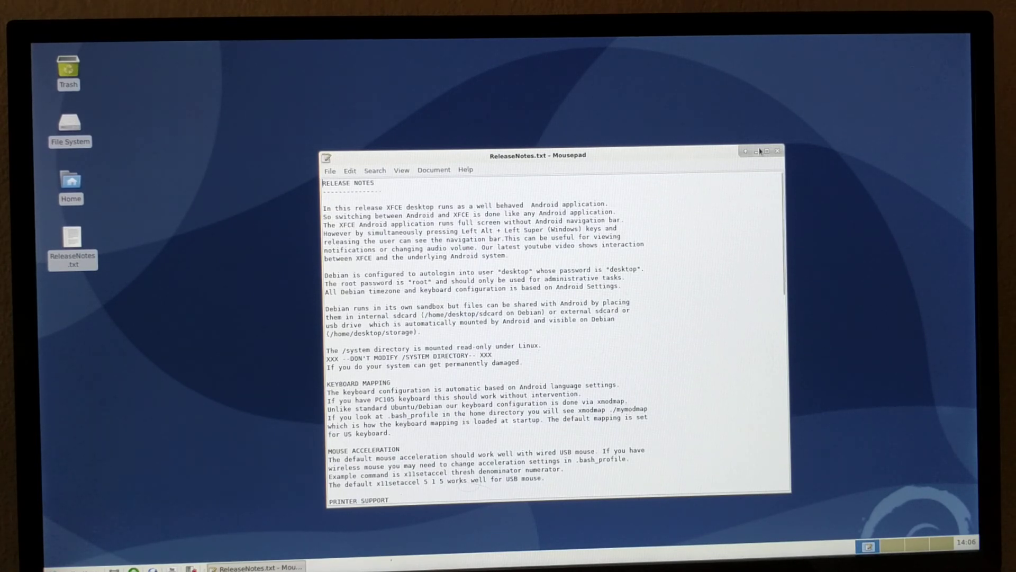
pyautogui.click(777, 150)
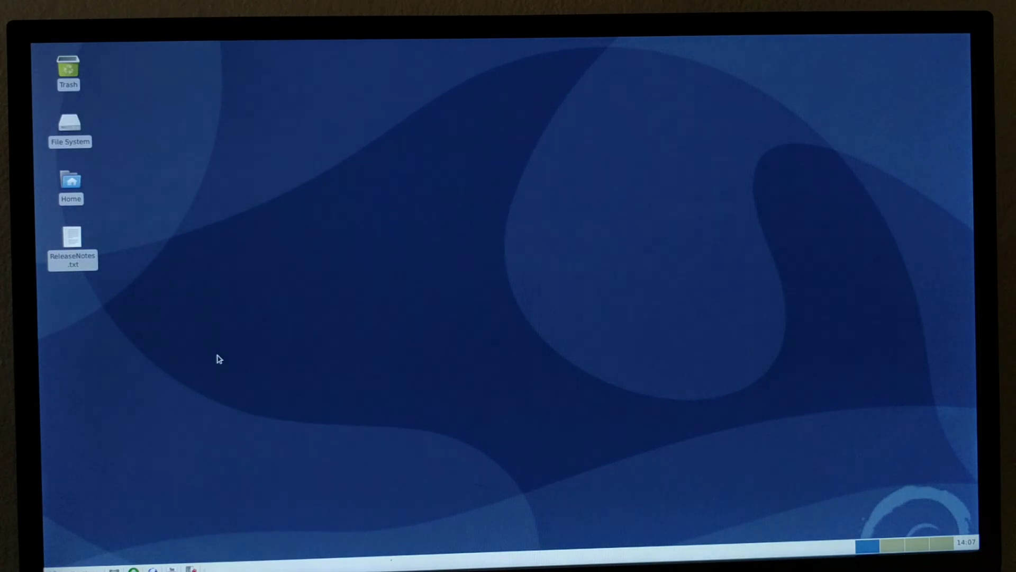
pyautogui.moveTo(208, 353)
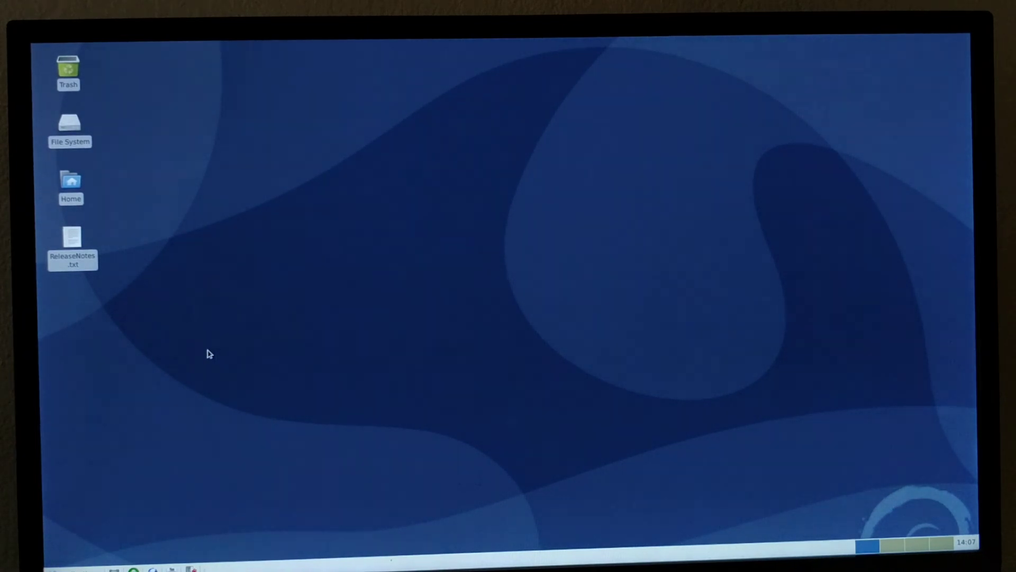